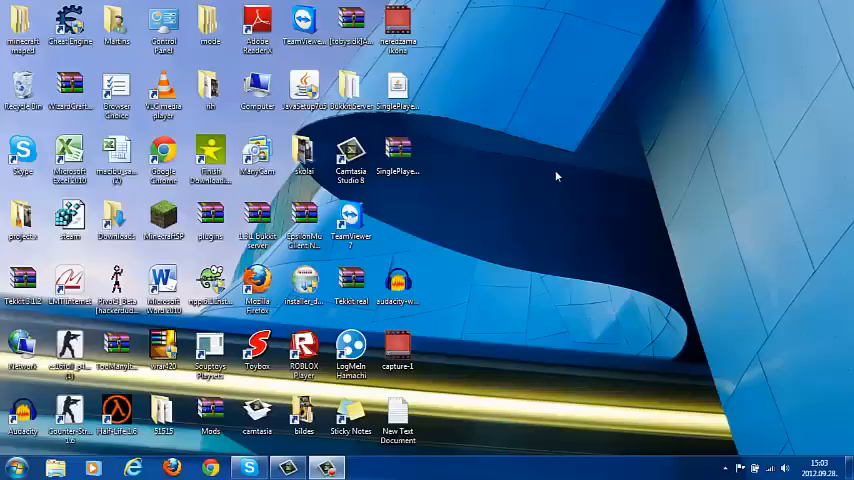
mouse_move(543, 207)
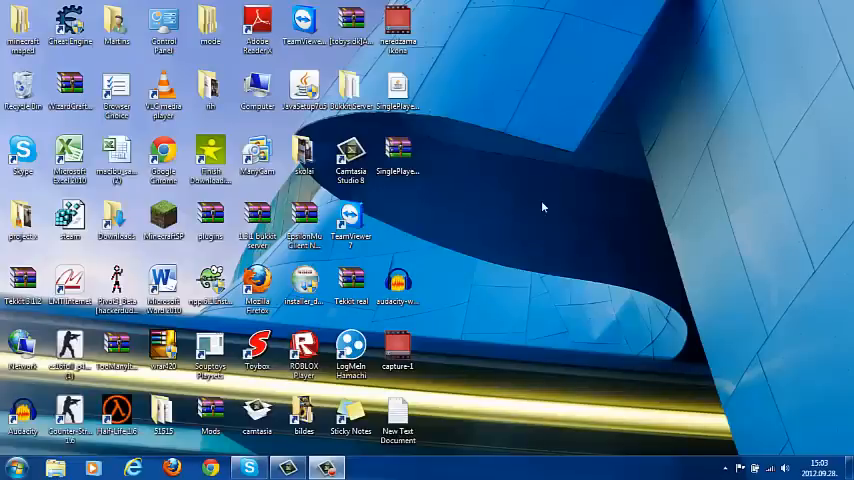
mouse_move(555, 190)
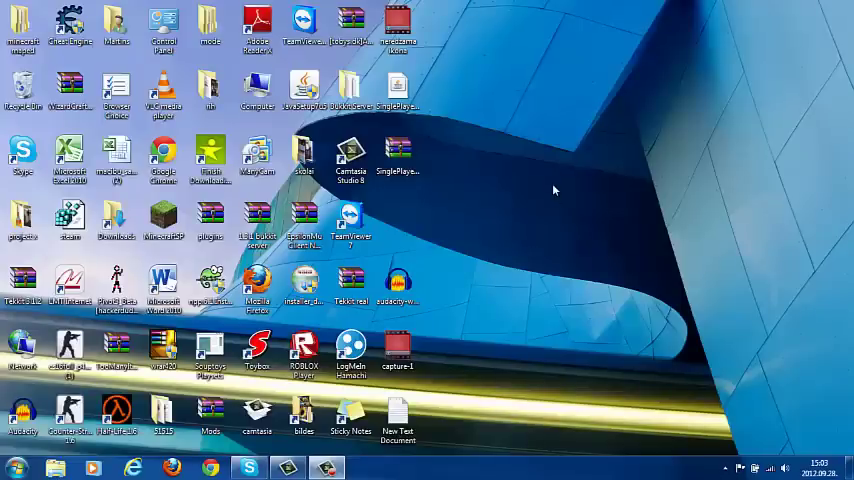
mouse_move(457, 100)
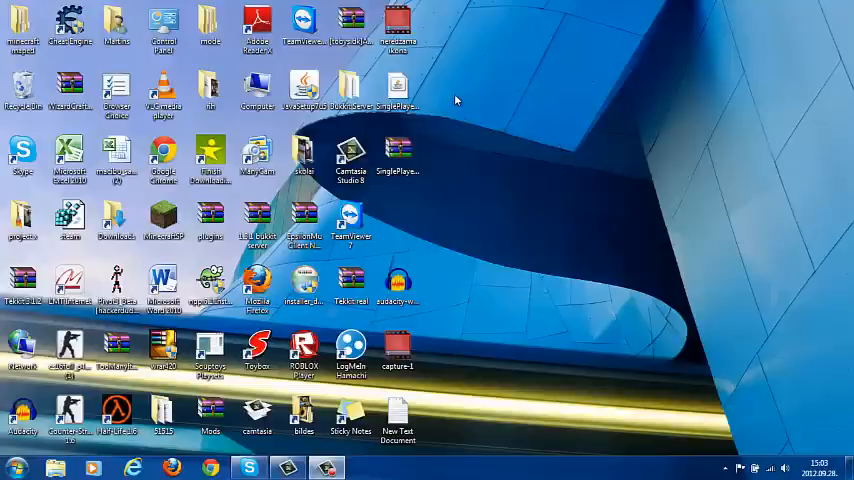
mouse_move(501, 107)
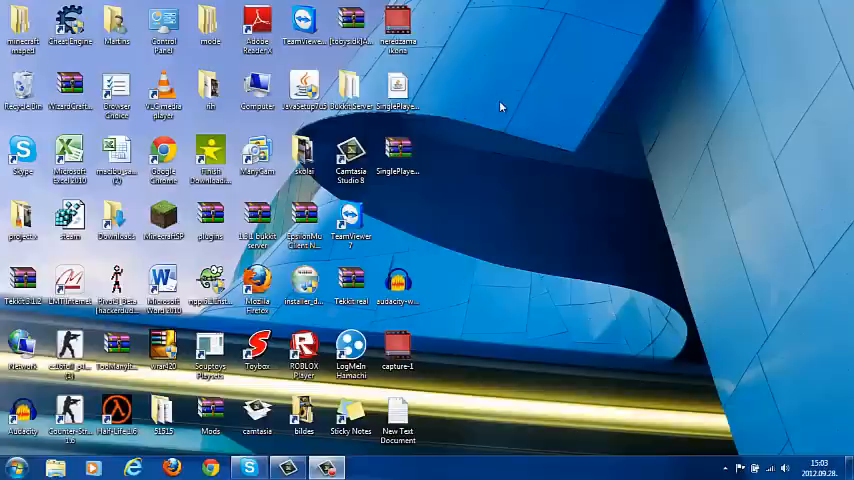
mouse_move(677, 127)
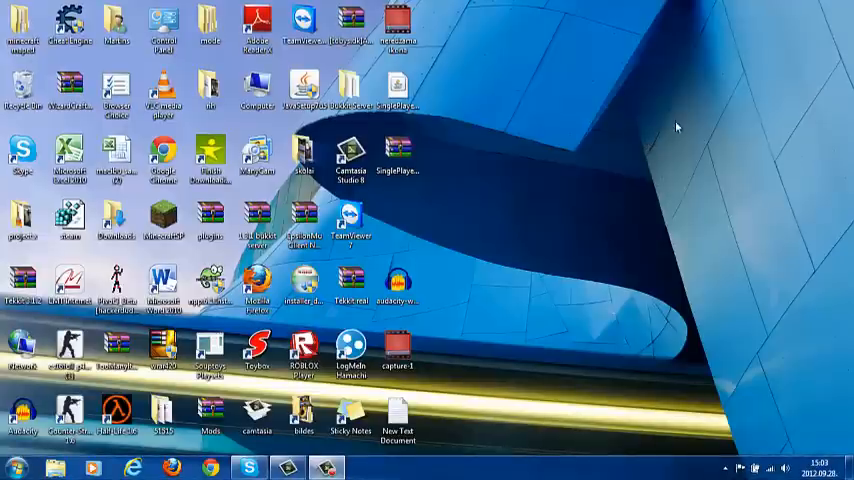
mouse_move(729, 326)
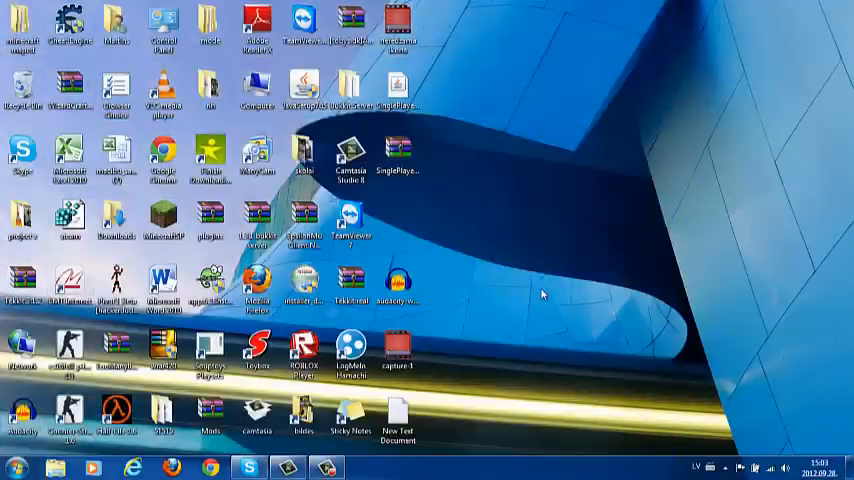
mouse_move(562, 110)
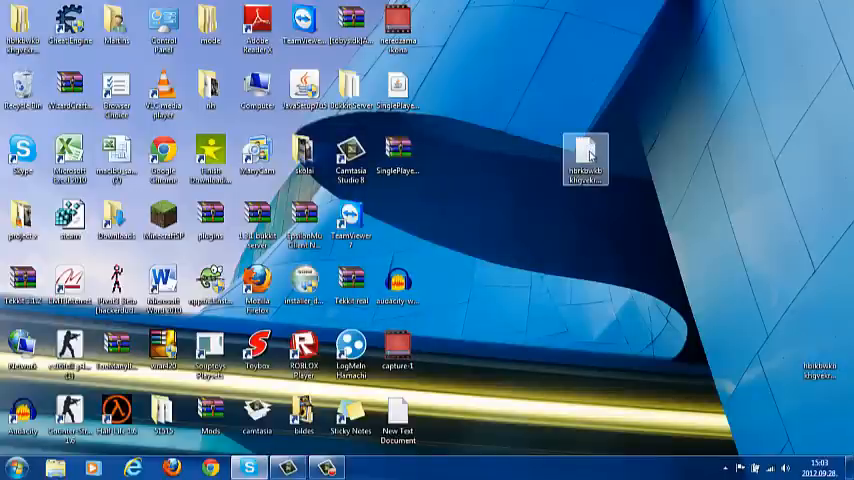
- Open New Text Document with the looping CD-eject script and discard the empty note unsaved
double_click(585, 158)
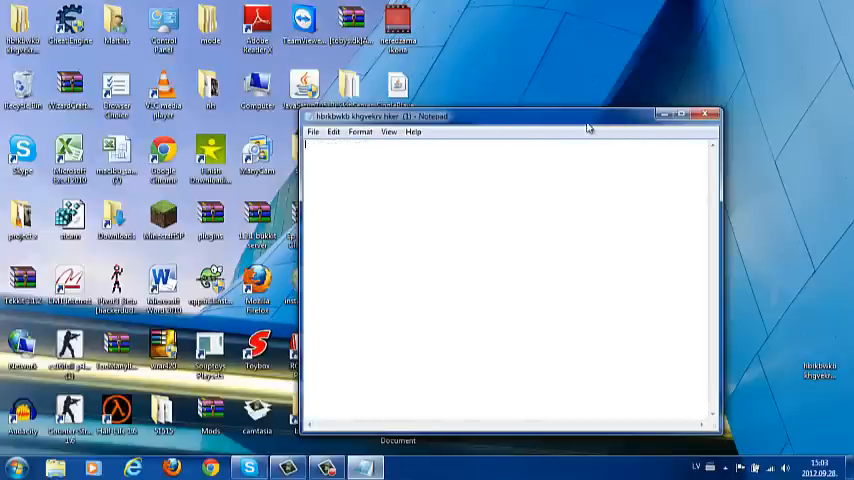
left_click_drag(510, 117, 575, 62)
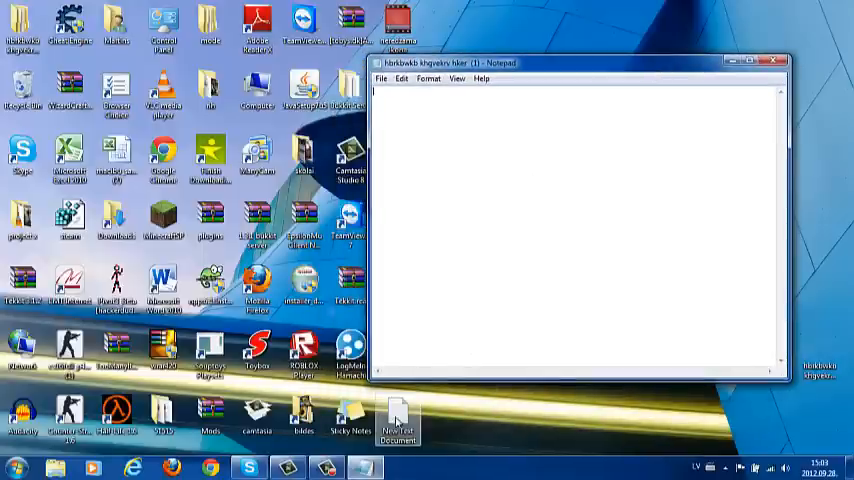
double_click(397, 420)
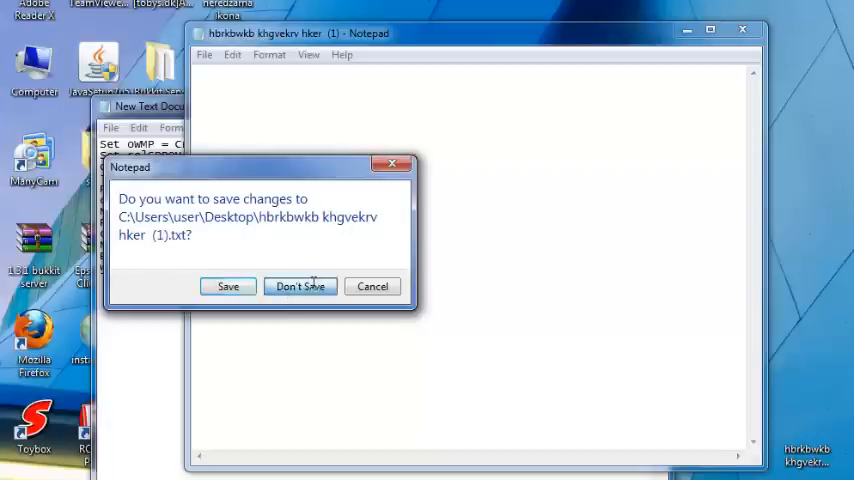
left_click(300, 286)
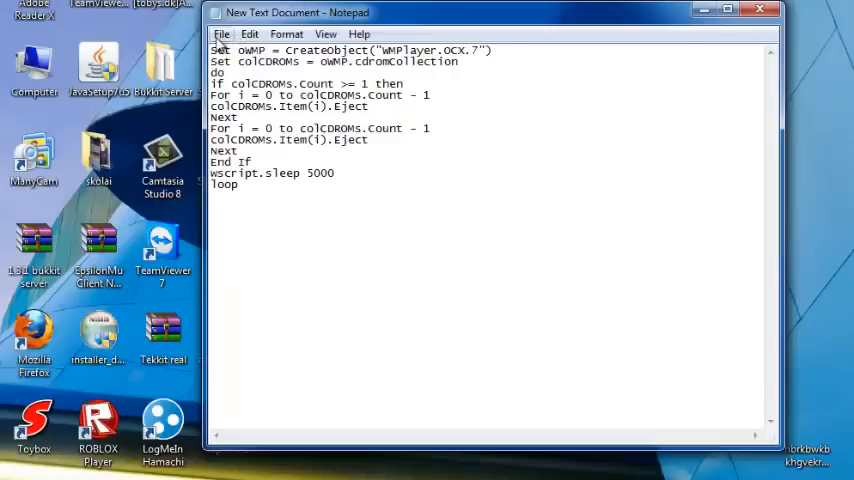
- Save the looping eject script under the file name PROGAMER.VBS on the desktop
left_click(222, 34)
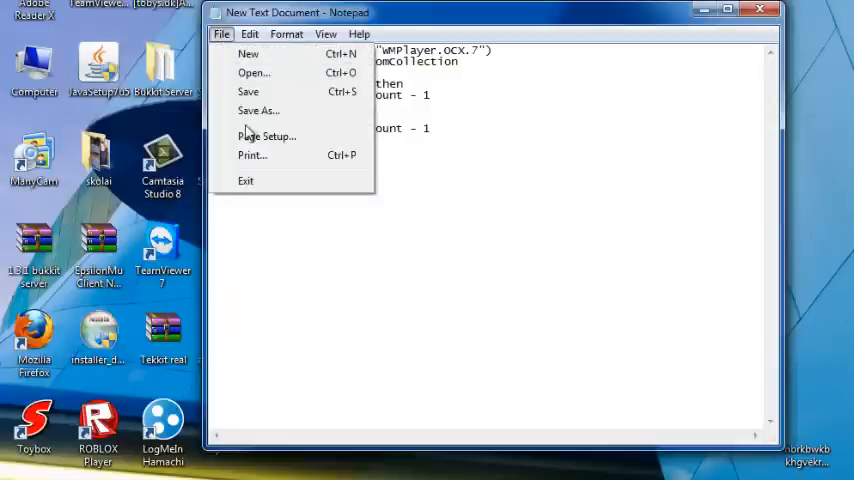
left_click(258, 110)
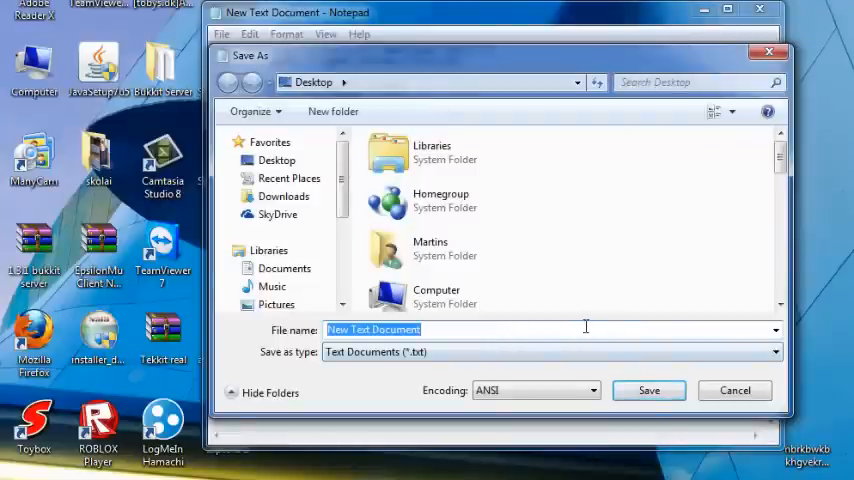
type("P")
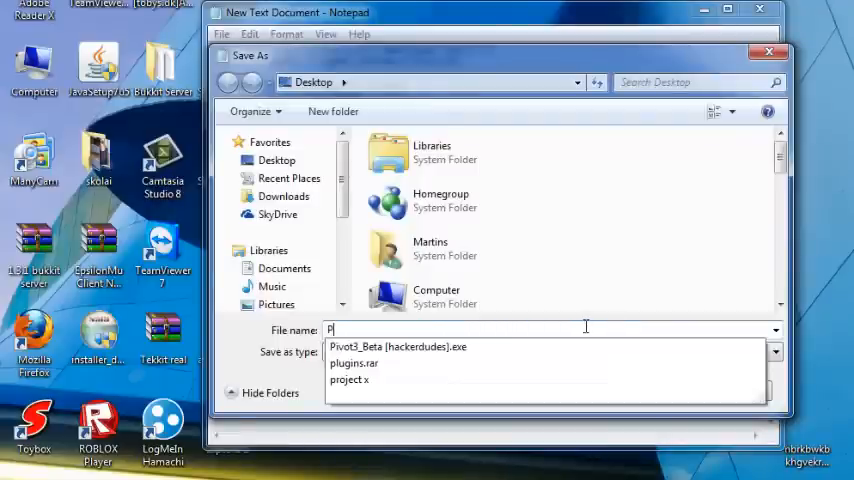
type("ROGAM")
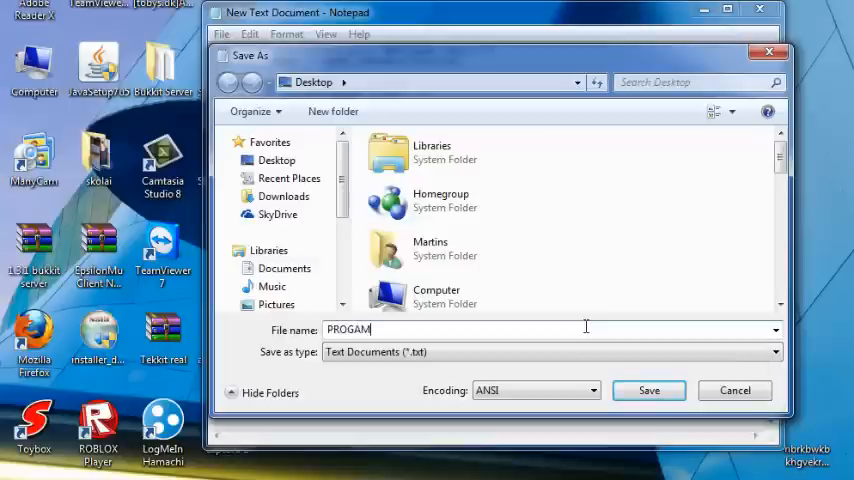
type("ER")
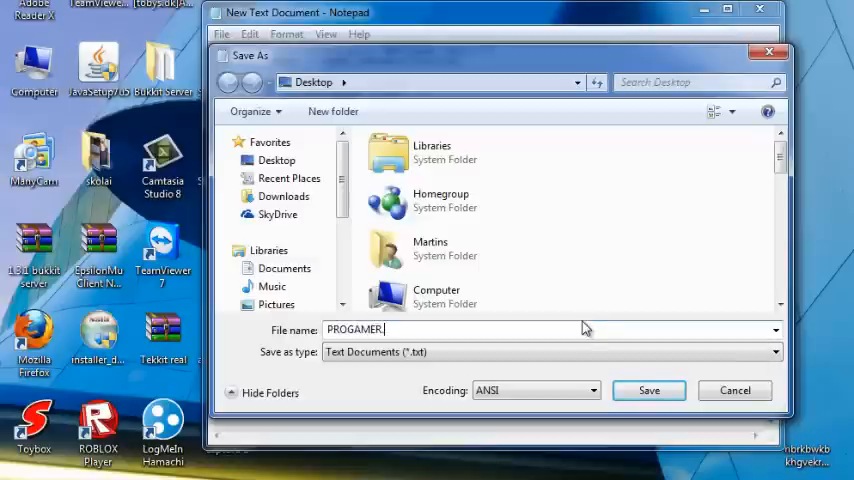
type("V")
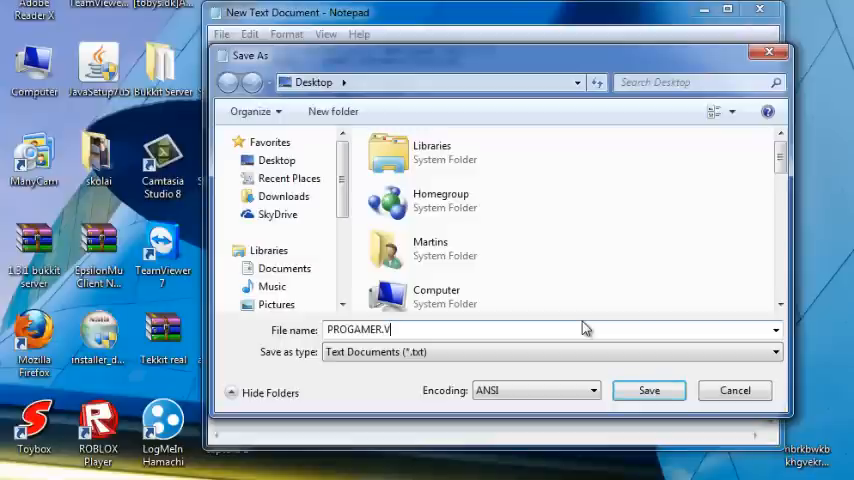
type("BS")
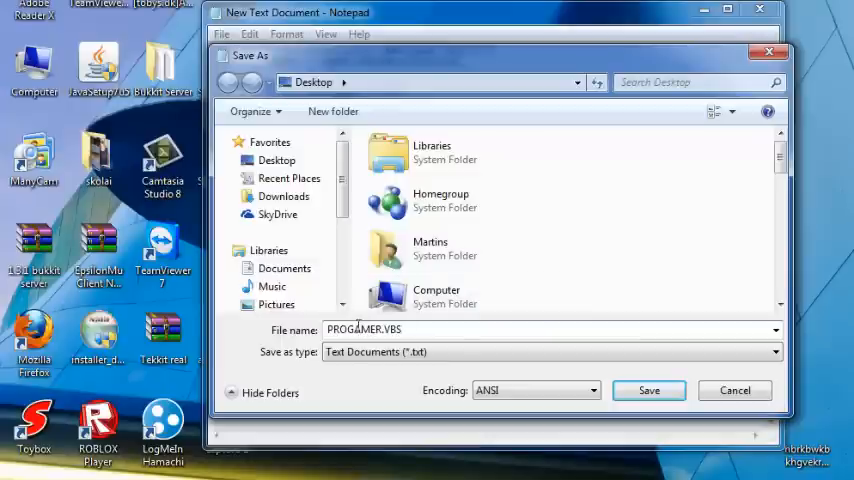
mouse_move(649, 390)
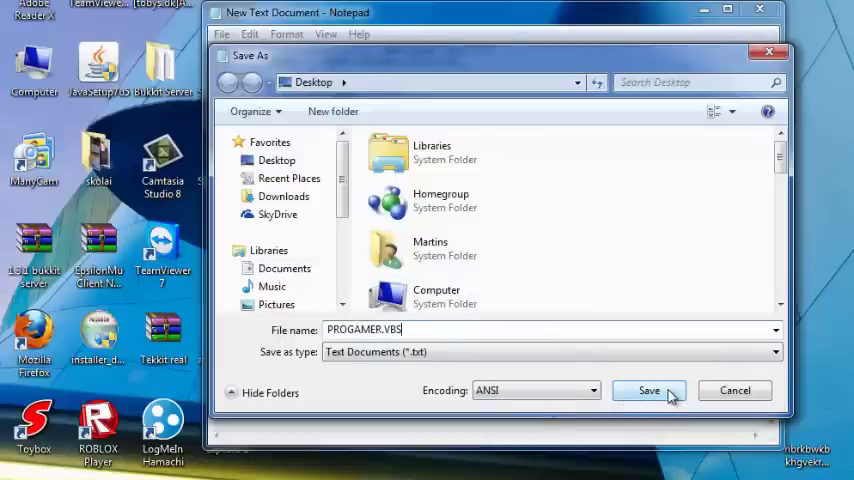
left_click(648, 390)
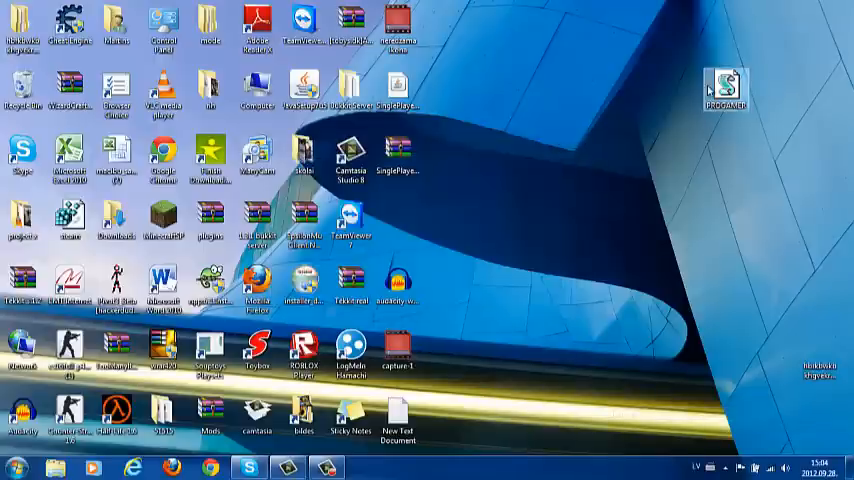
- Drag the PROGAMER script icon from the top right toward the middle of the desktop icons
left_click_drag(725, 90, 490, 155)
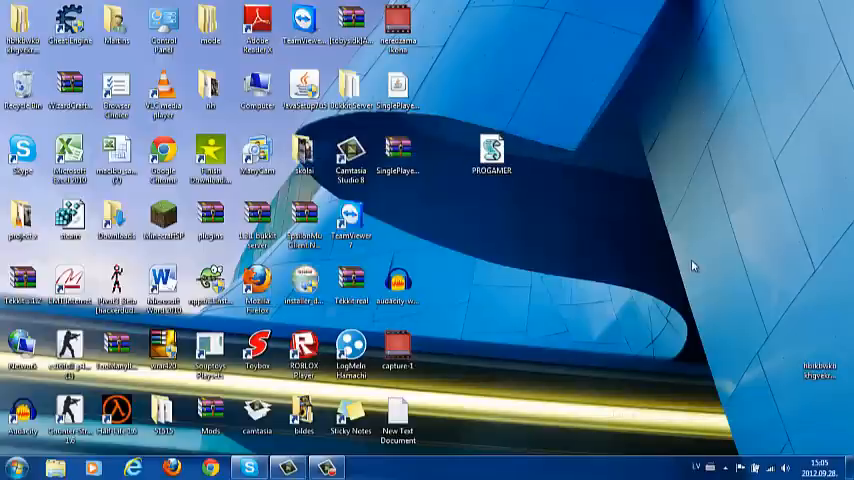
mouse_move(614, 132)
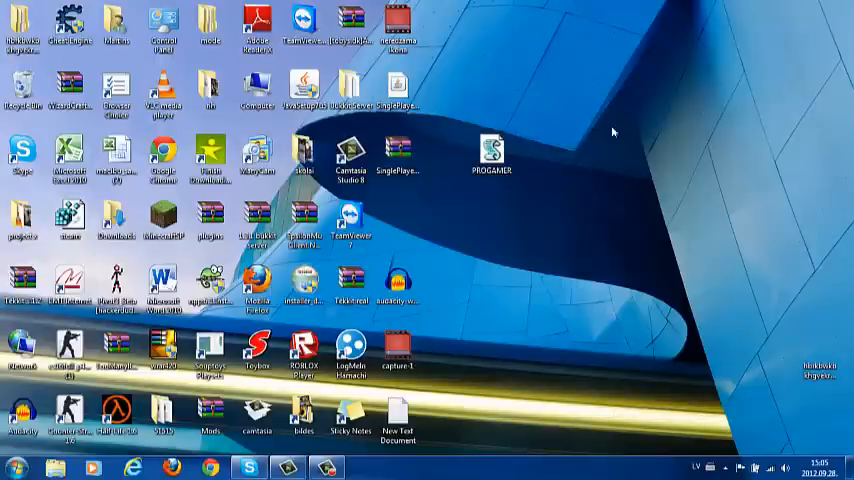
mouse_move(718, 207)
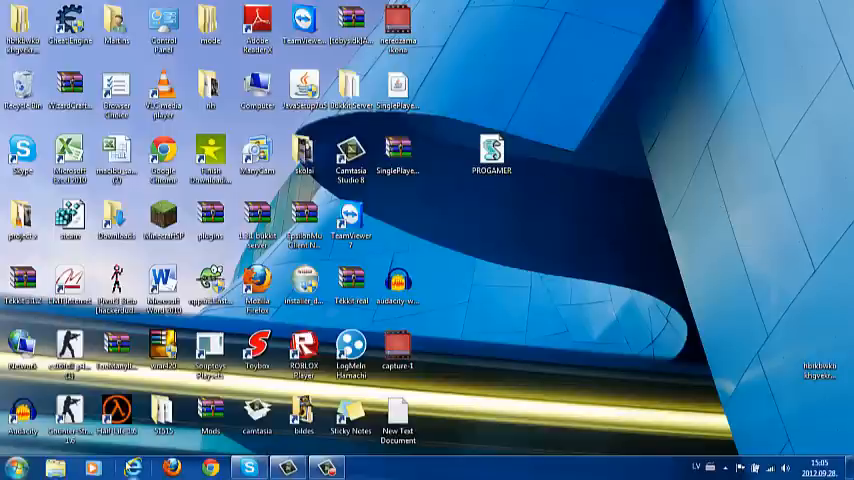
mouse_move(516, 230)
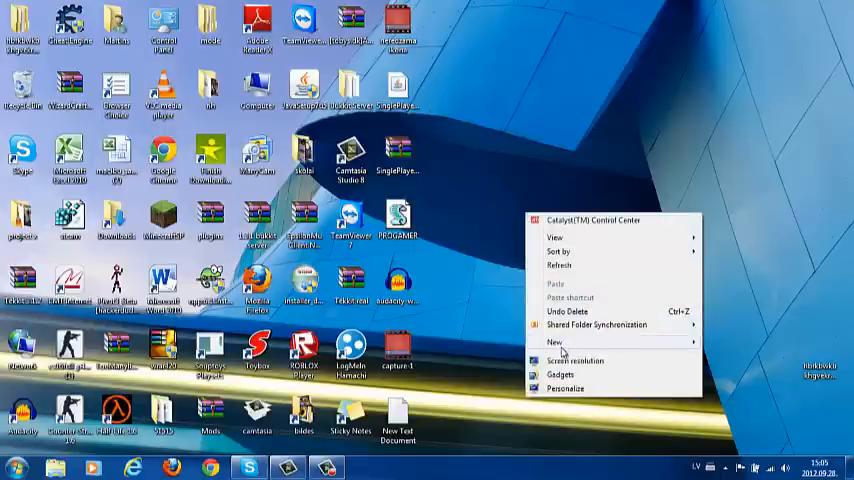
- Move New Text Document to the upper right, open it, and delete the repeating eject loop lines
left_click(435, 425)
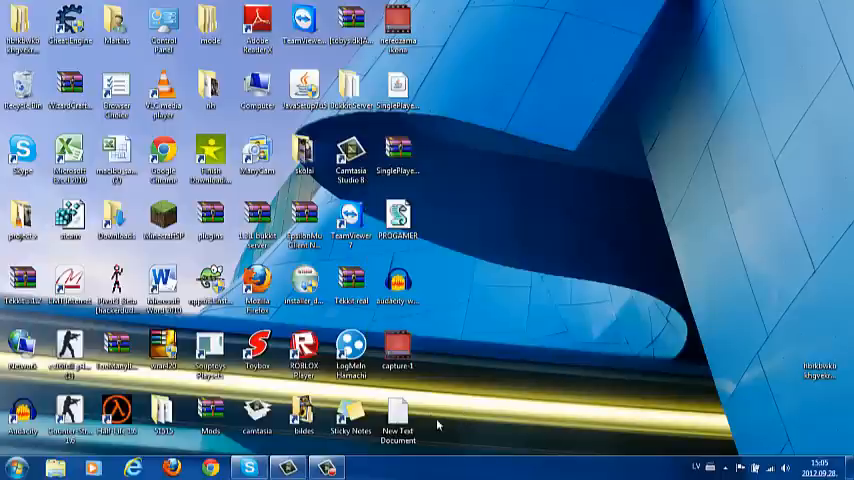
left_click_drag(398, 410, 585, 90)
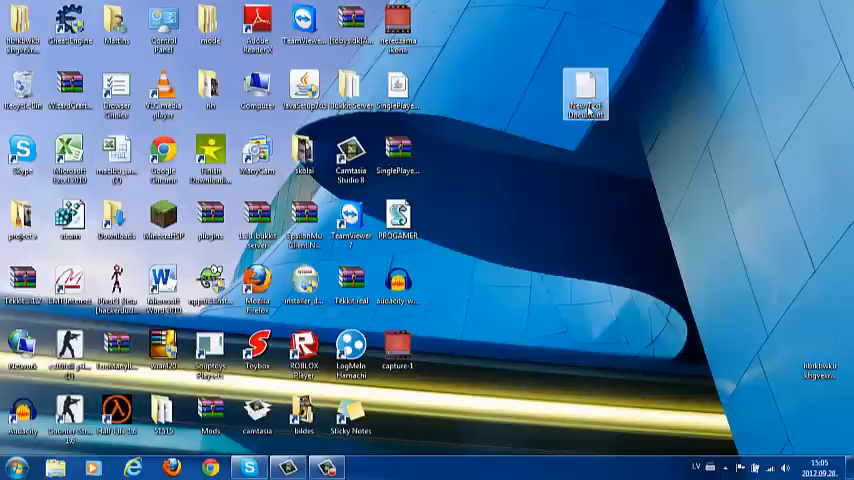
double_click(585, 92)
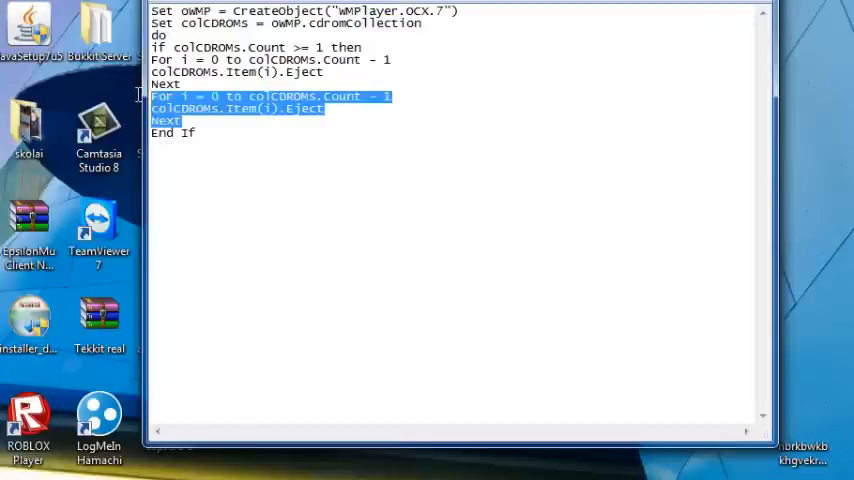
key("Delete")
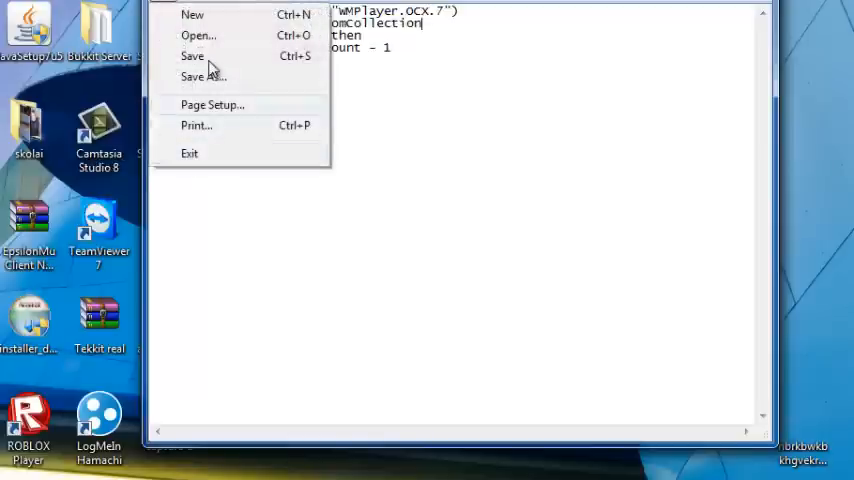
- Save the shortened one-time eject script as dsgsgsgt.vbs, then close the Notepad window
left_click(202, 77)
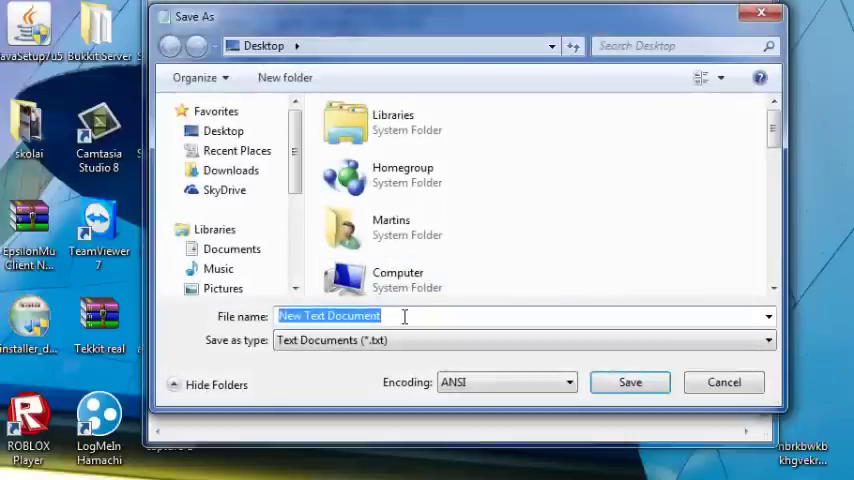
type("dsgsgsgt")
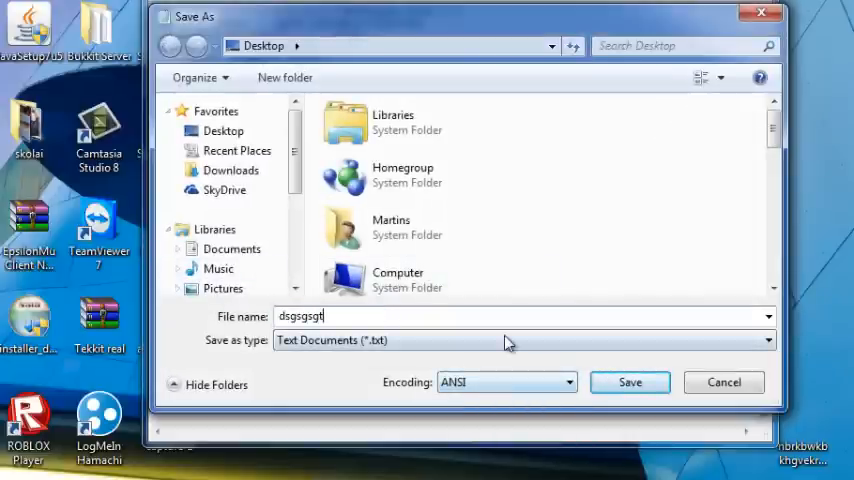
type(".v")
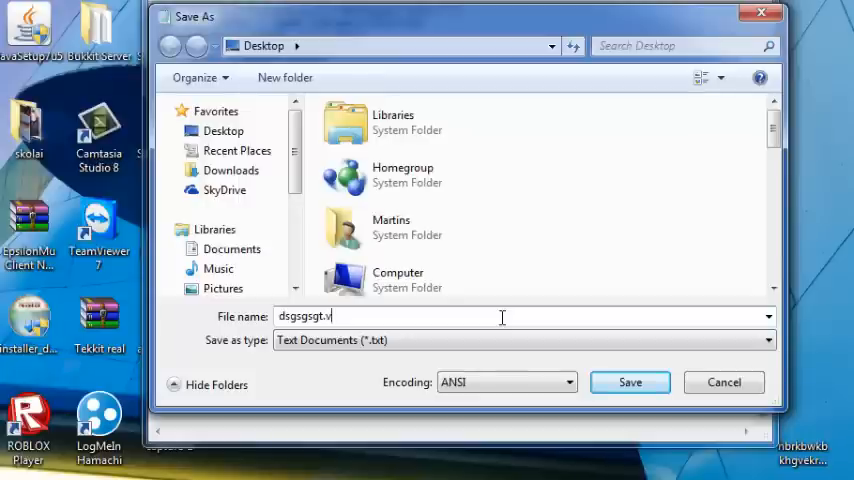
type("bs")
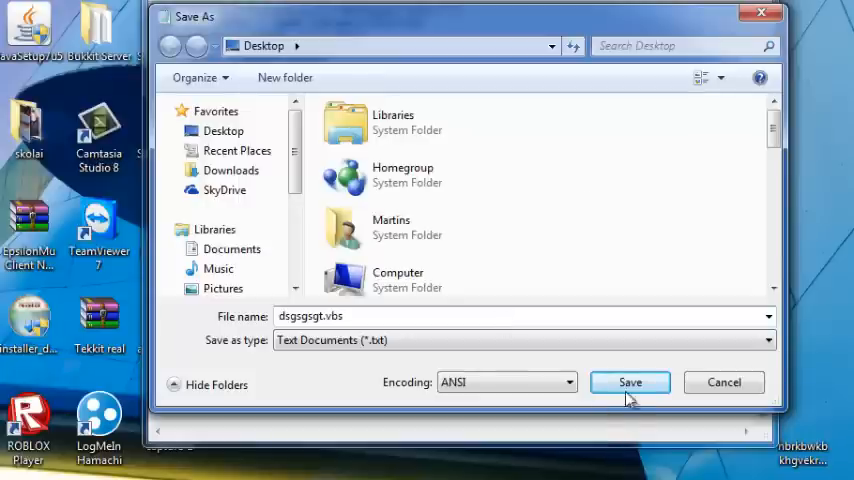
mouse_move(232, 131)
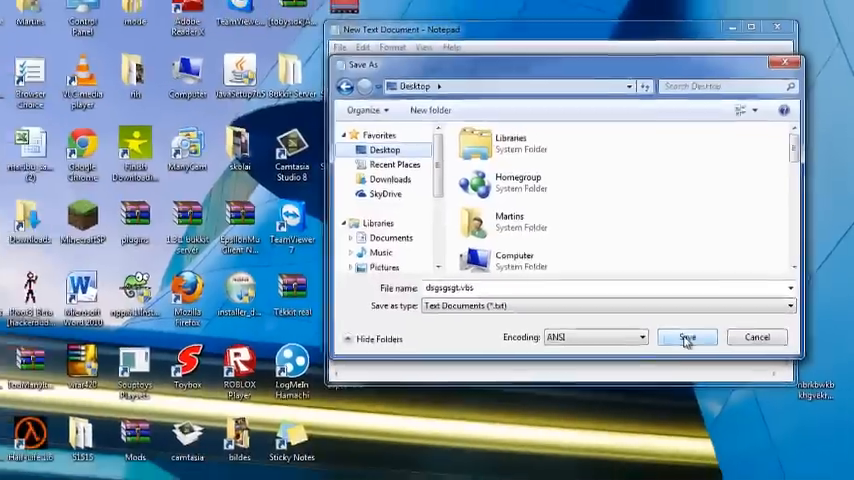
left_click(687, 337)
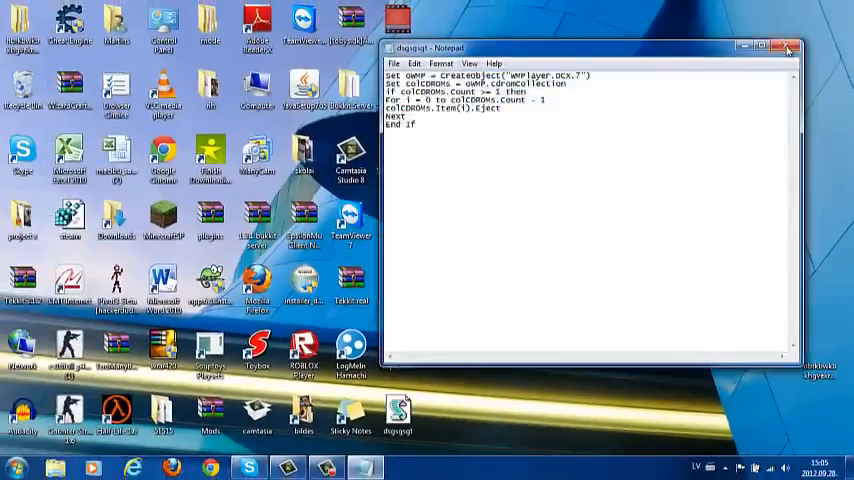
left_click(788, 47)
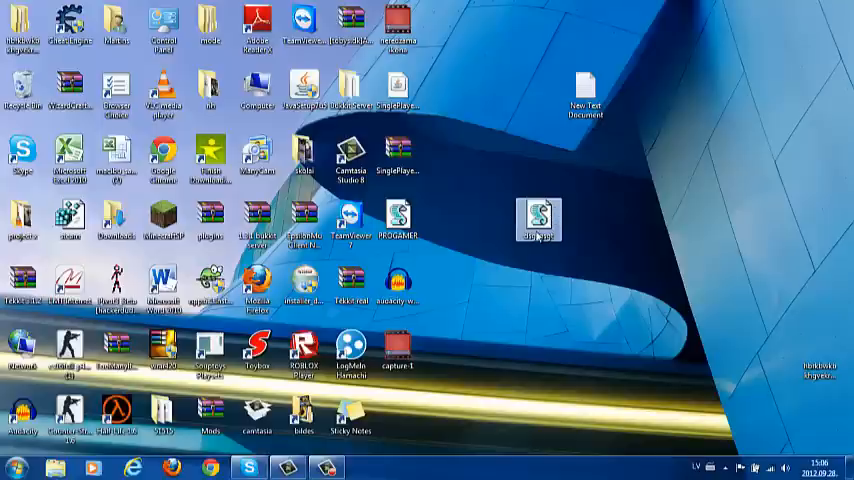
left_click_drag(539, 218, 398, 410)
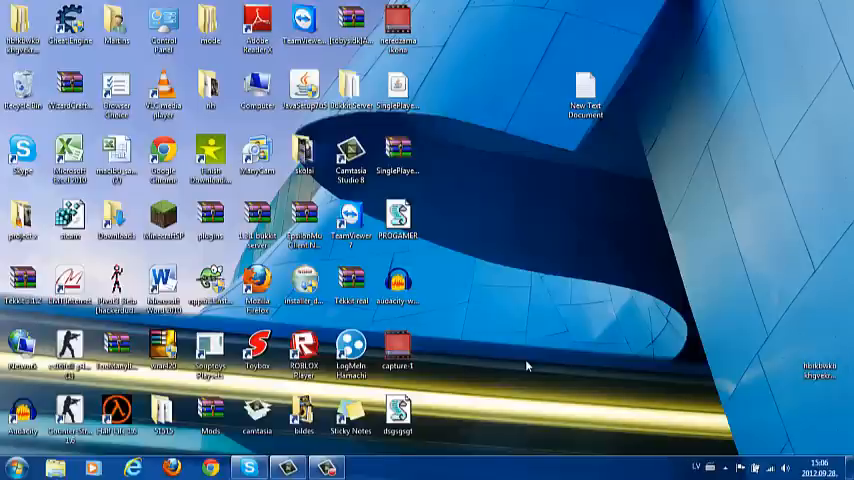
mouse_move(510, 275)
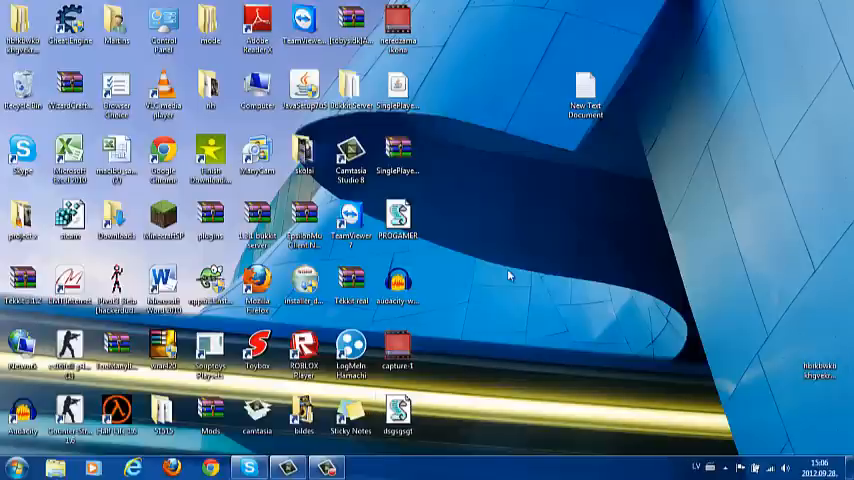